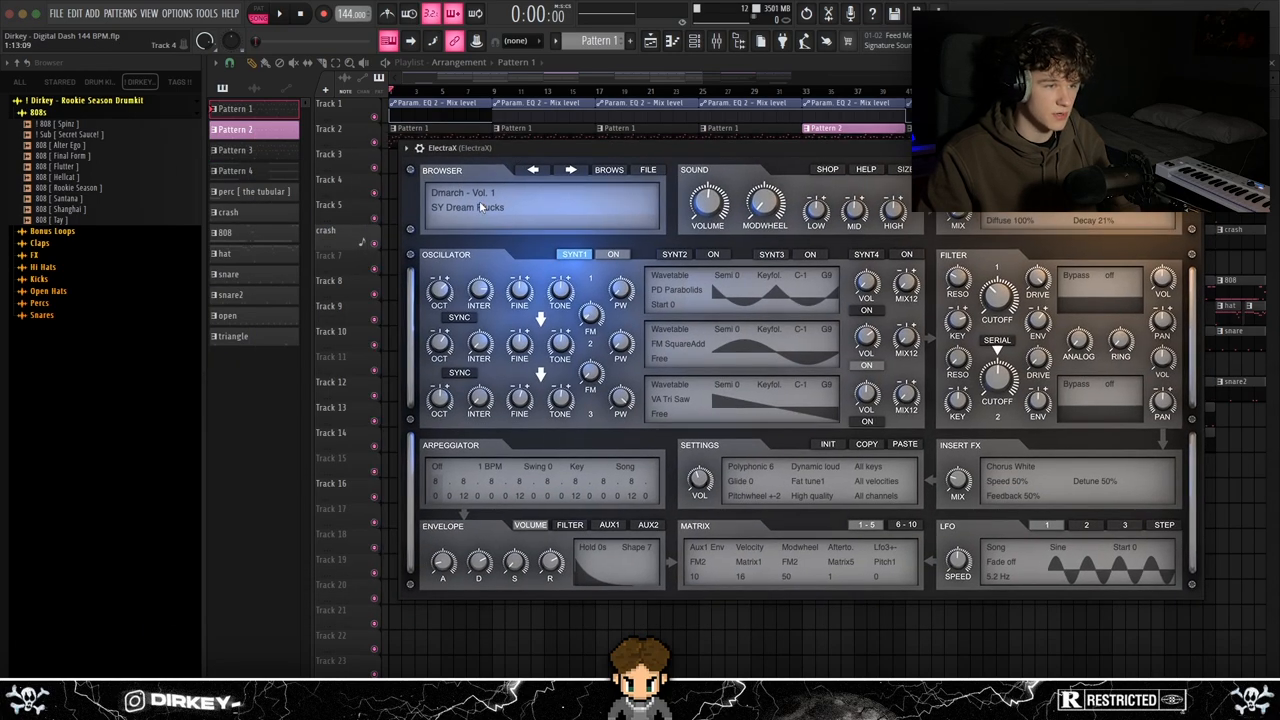
mouse_move(504, 196)
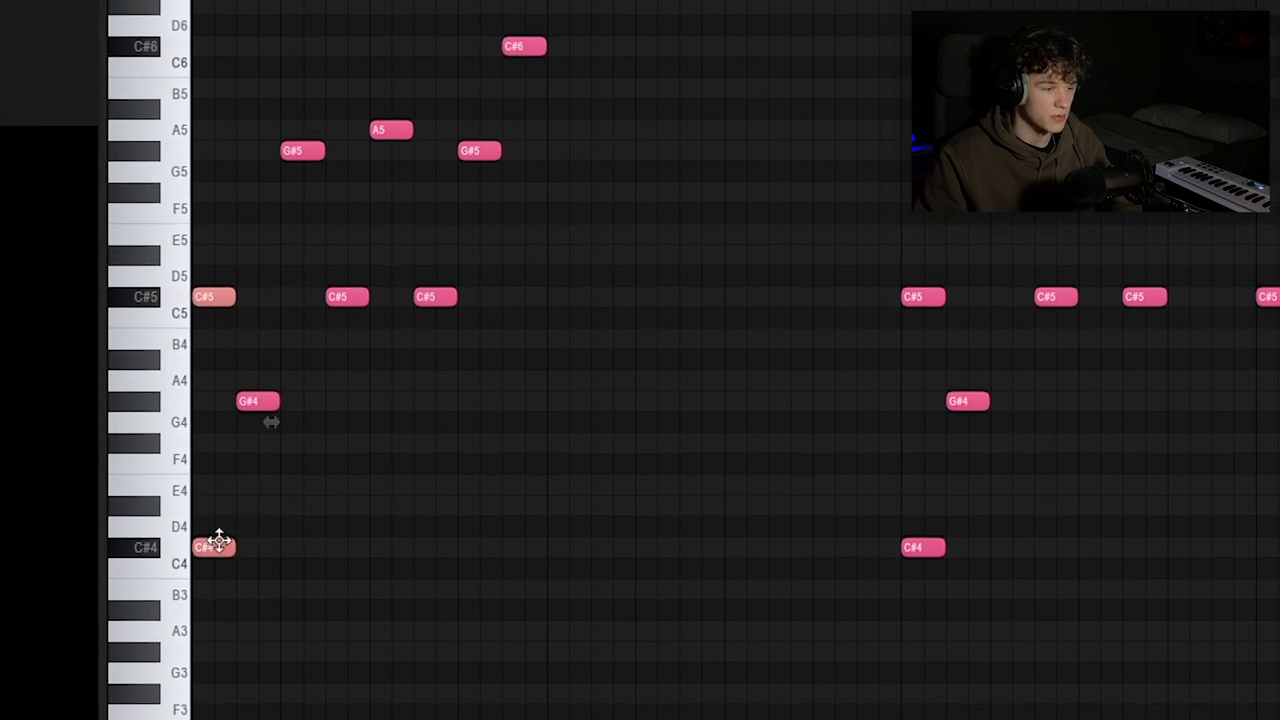
mouse_move(102, 530)
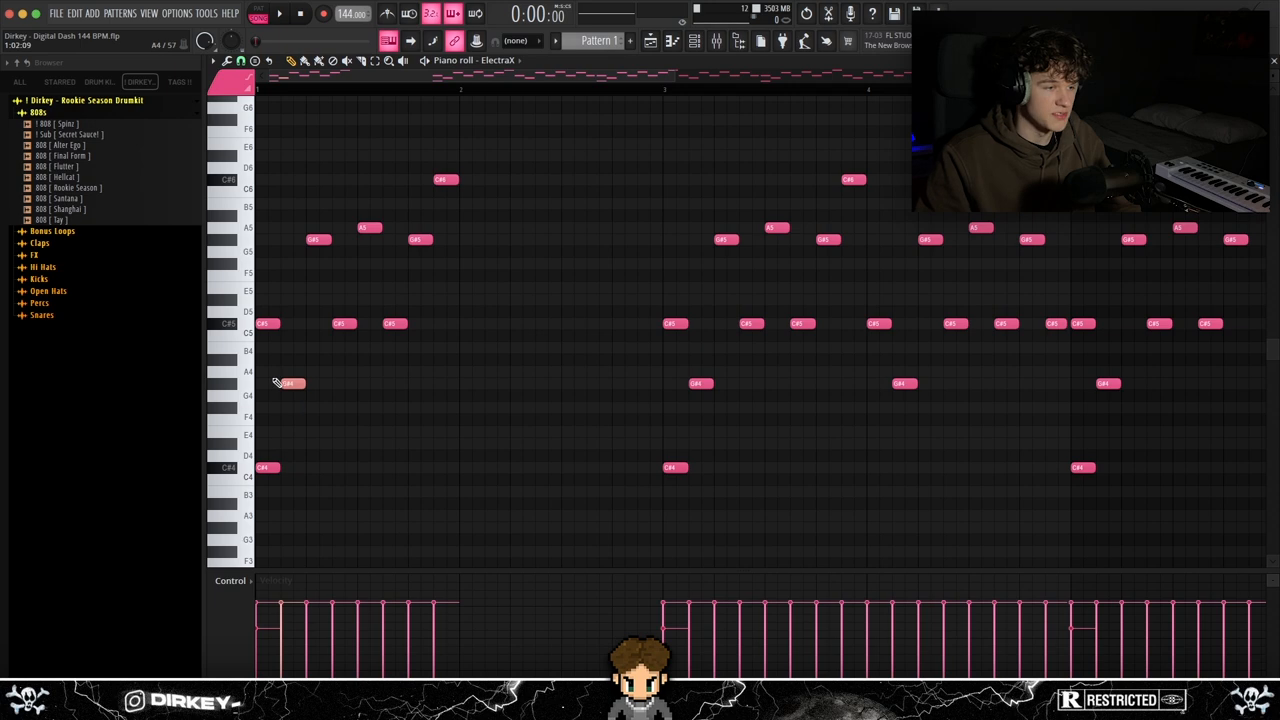
Add a pluck note and move two melody notes to new C# minor pitches.
click(312, 384)
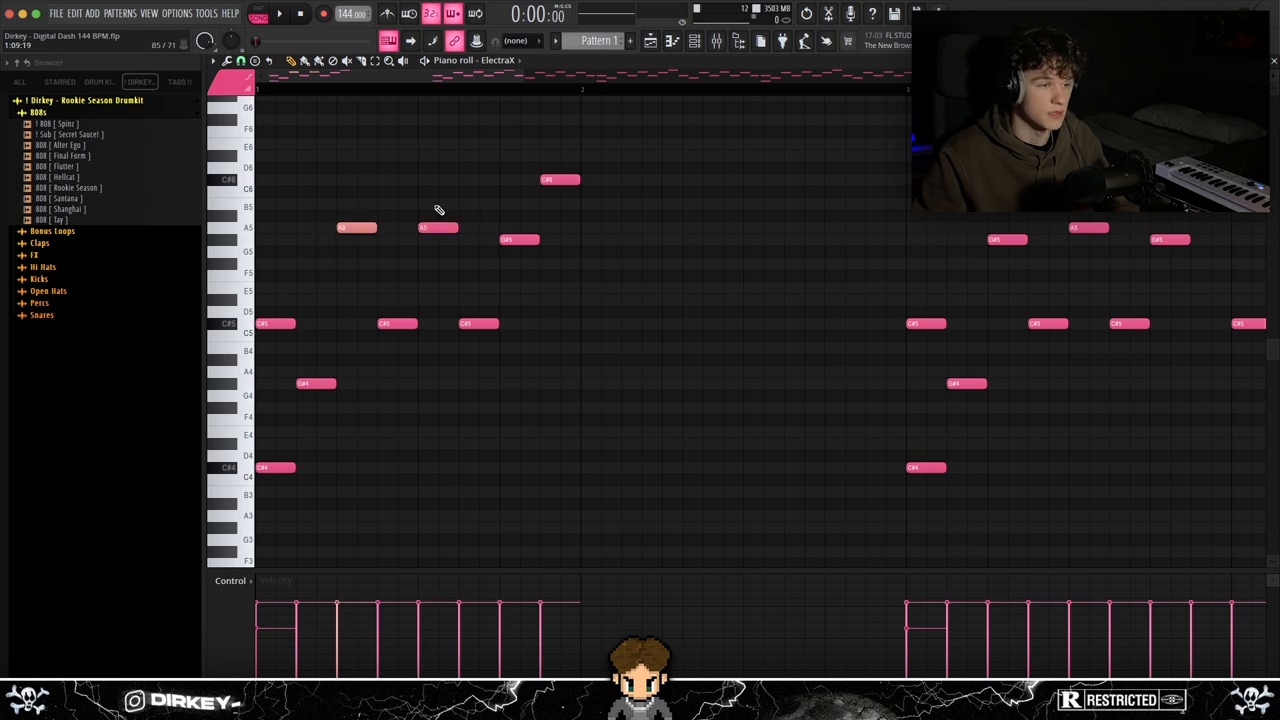
drag(356, 228, 356, 240)
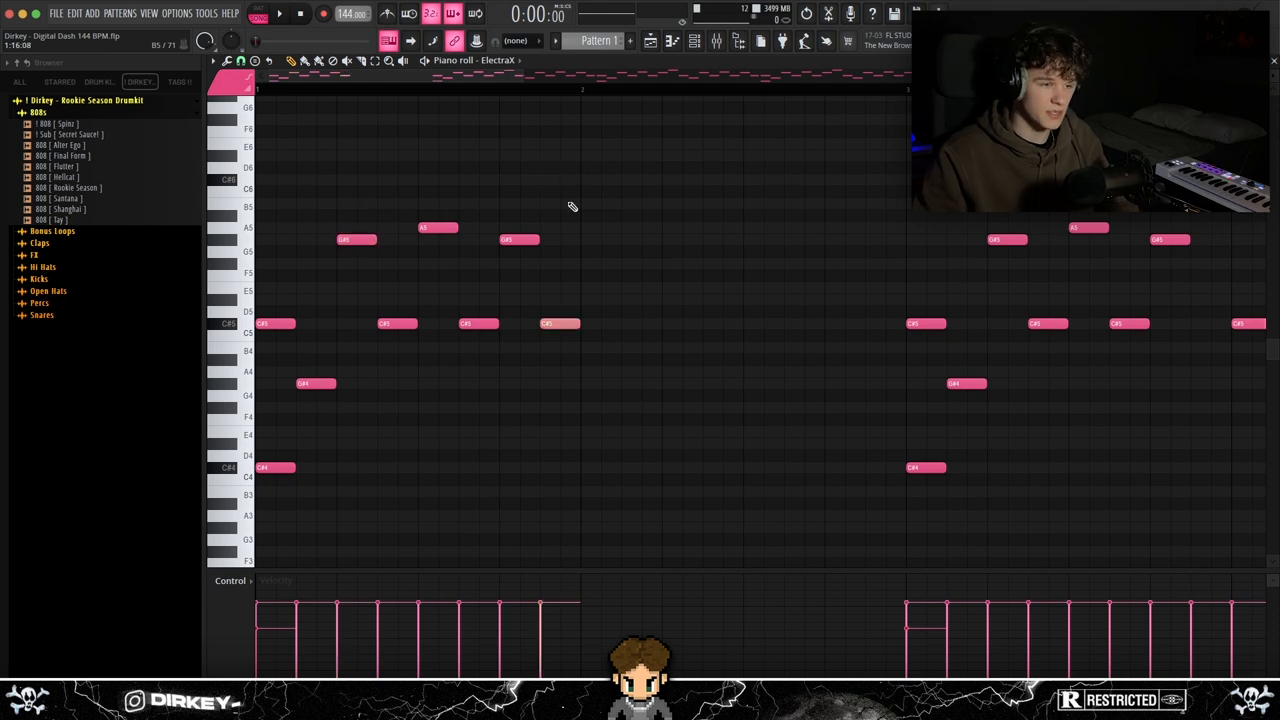
drag(560, 324, 560, 180)
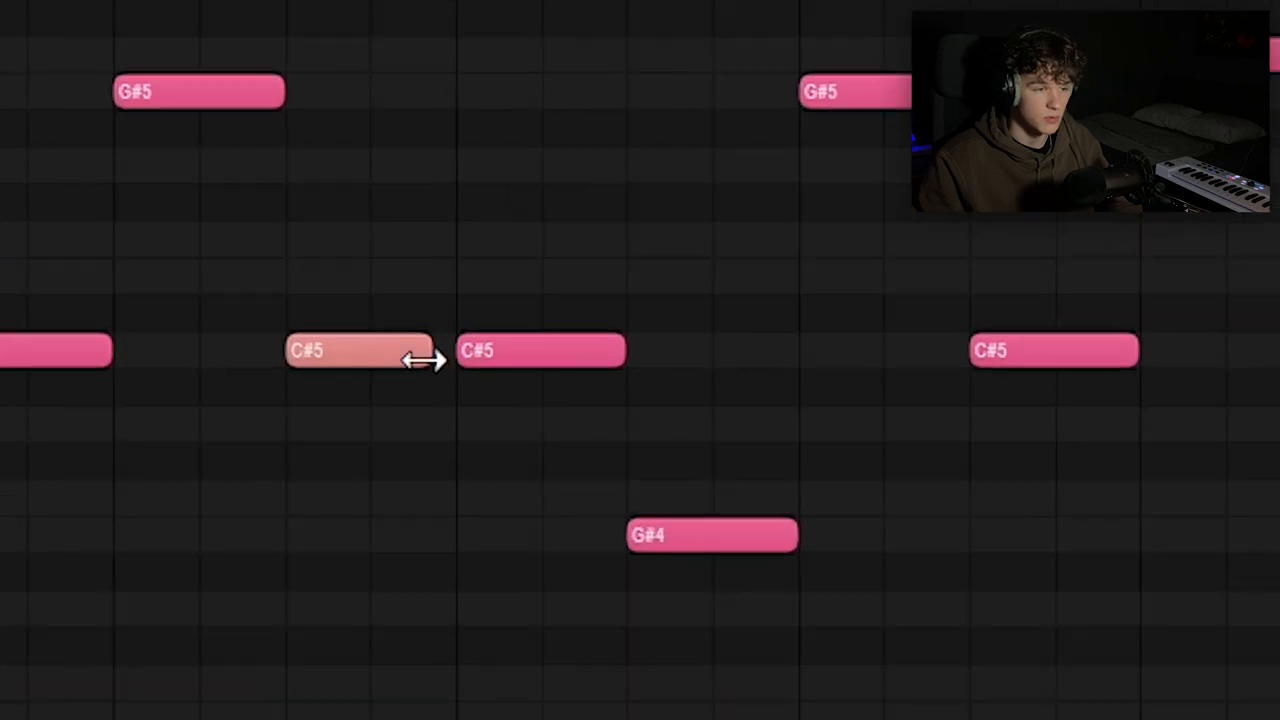
mouse_move(512, 324)
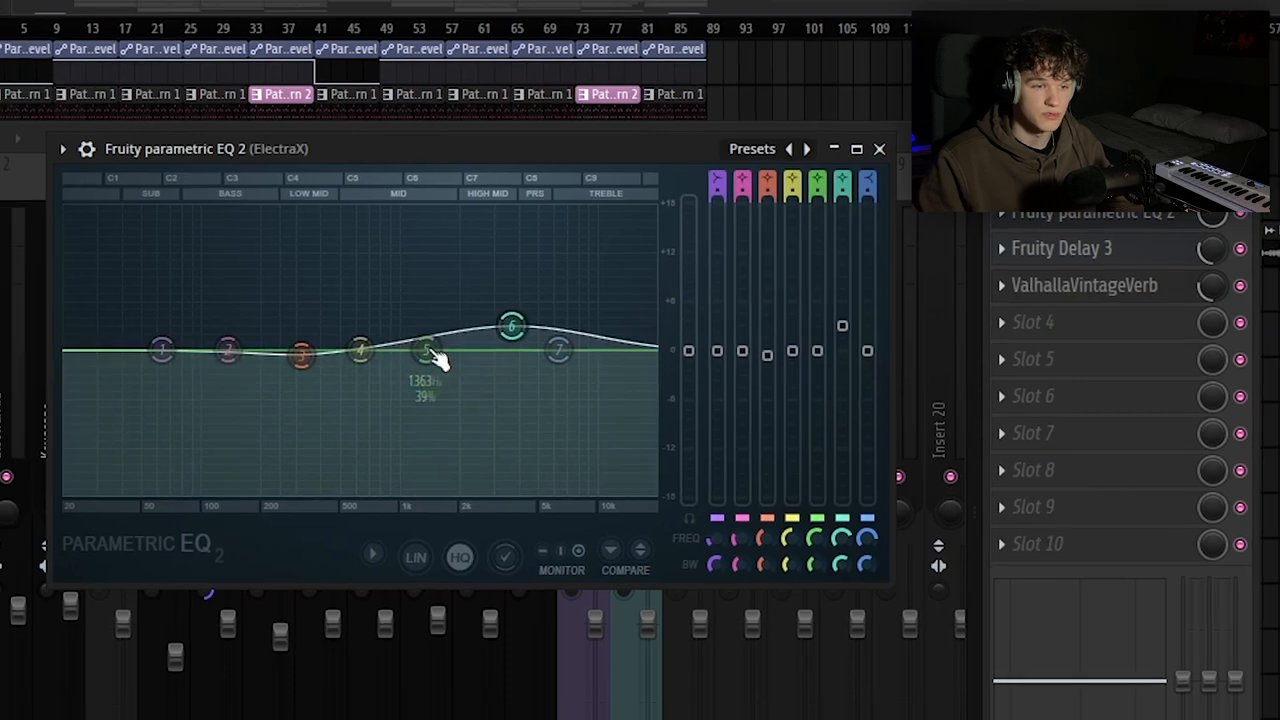
Raise the high-mid band on the pluck's Fruity Parametric EQ 2.
click(880, 148)
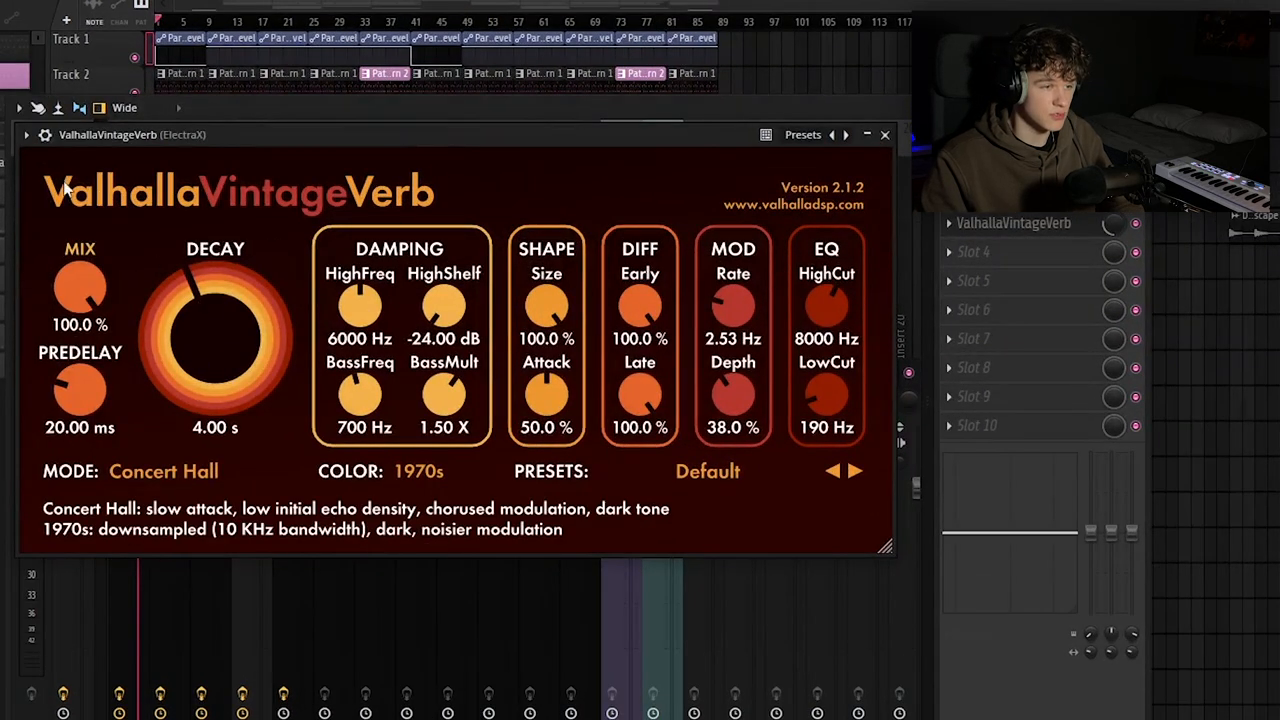
mouse_move(280, 278)
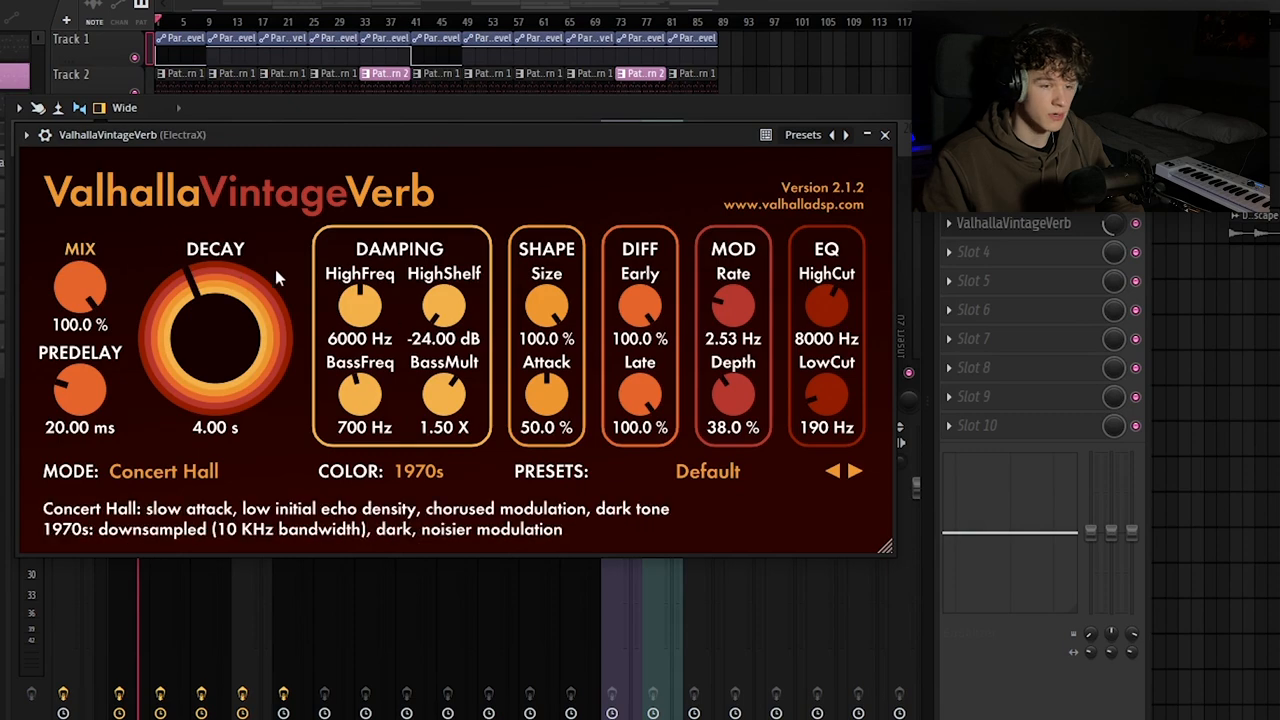
mouse_move(820, 410)
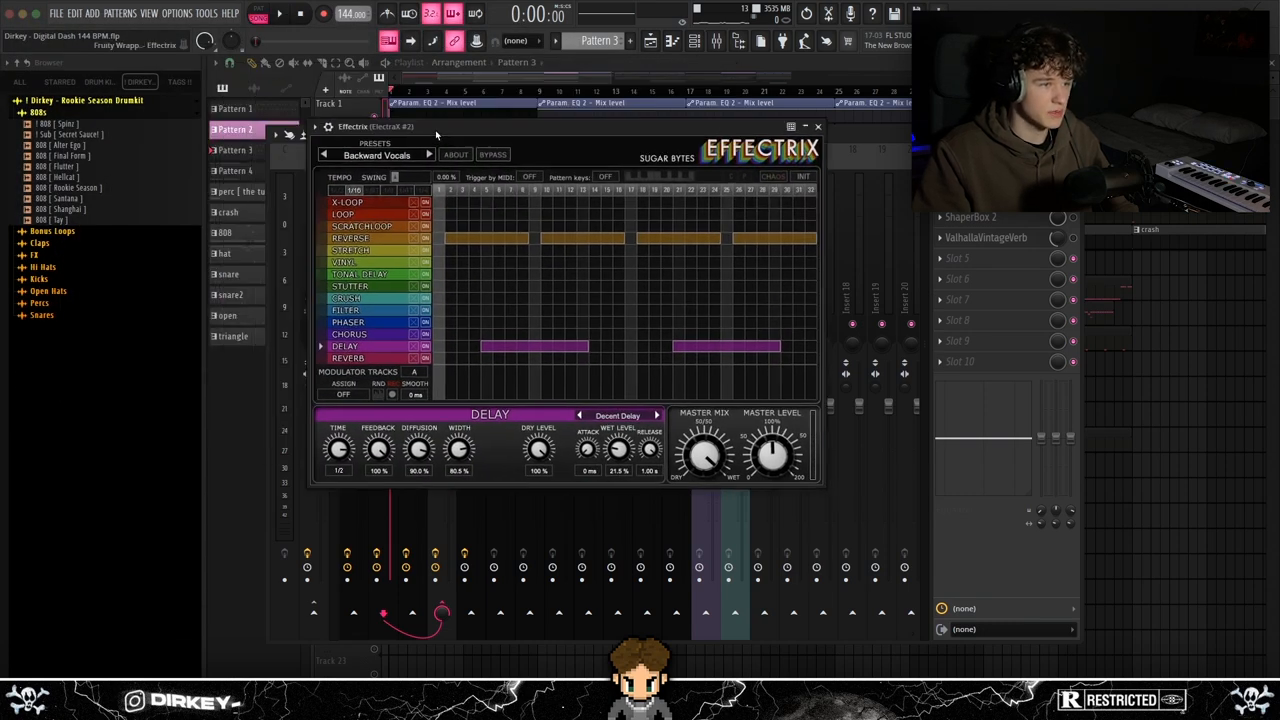
Paint the loop and delay rows in the Effectrix Backward Vocals sequencer.
click(816, 126)
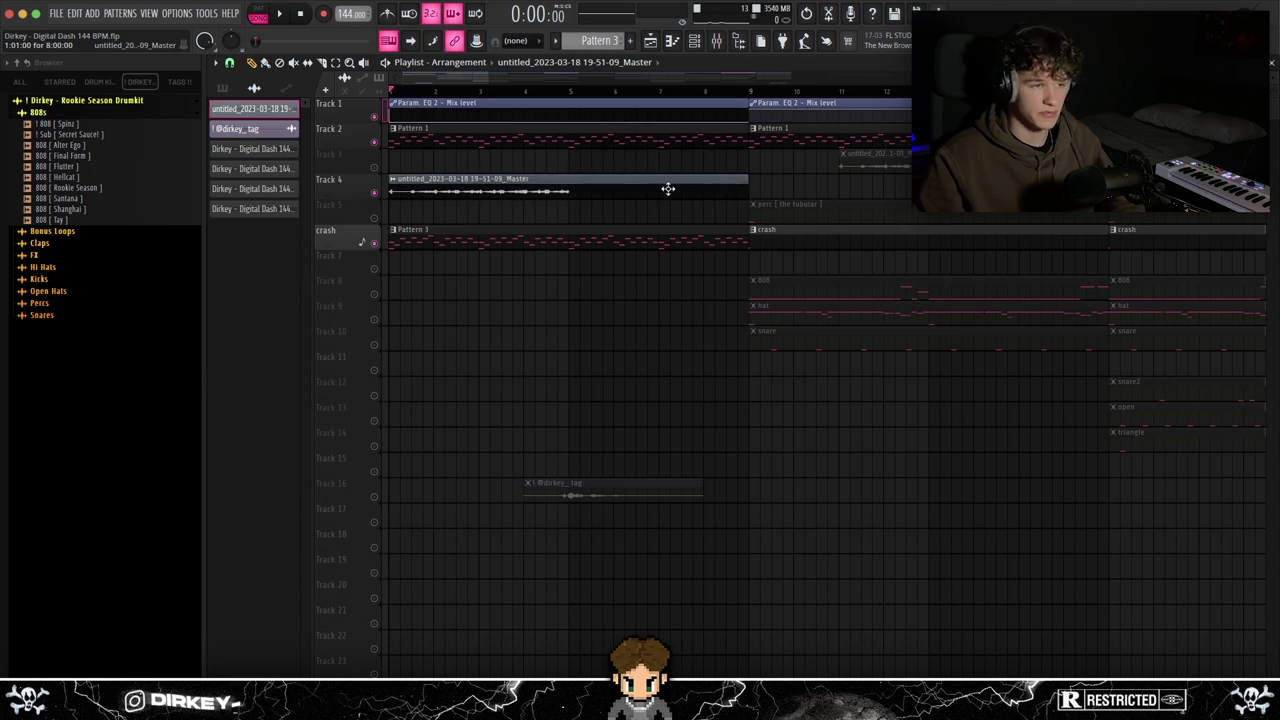
Place the rendered audio clip on Track 4 and add ValhallaVintageVerb to its mixer insert.
drag(744, 190, 478, 190)
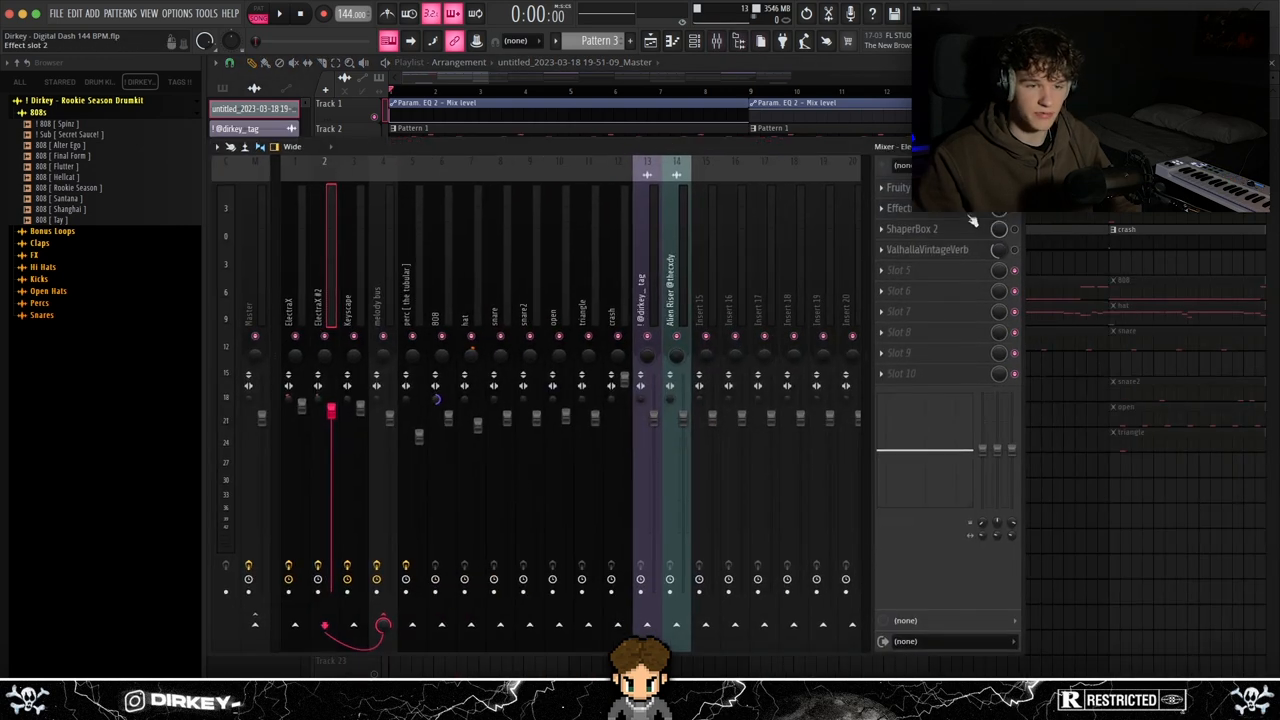
click(912, 228)
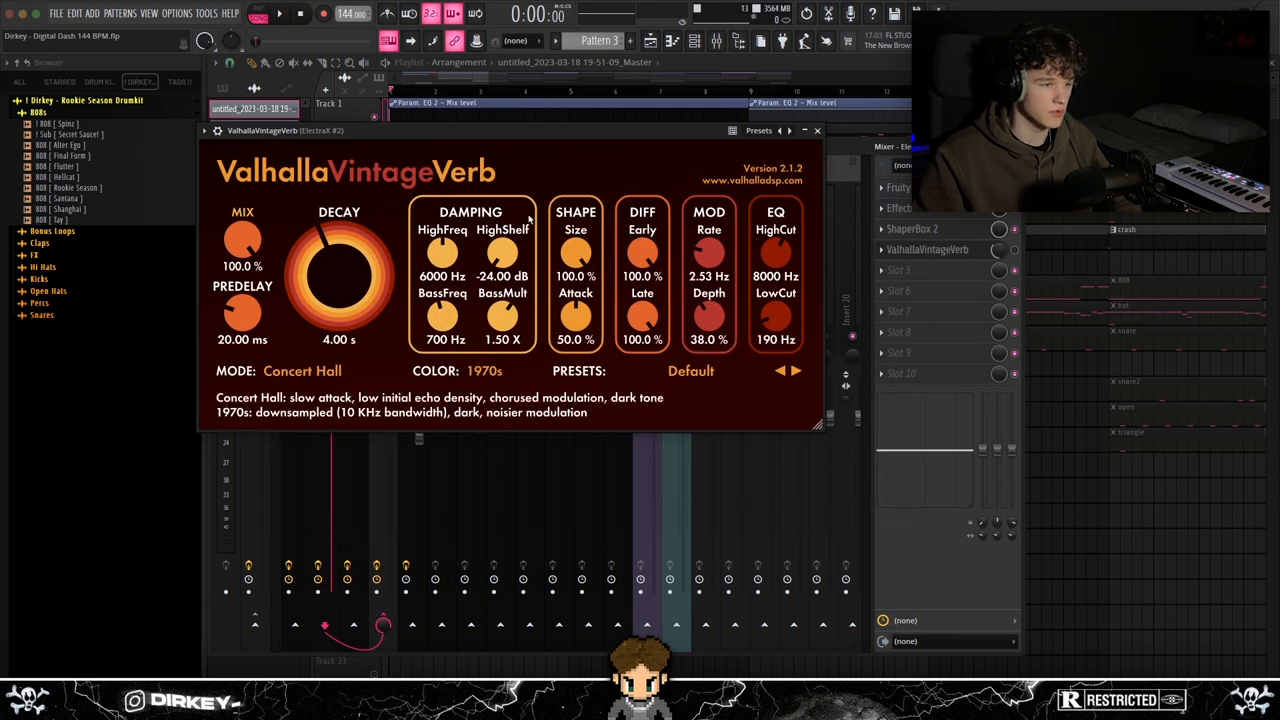
click(816, 130)
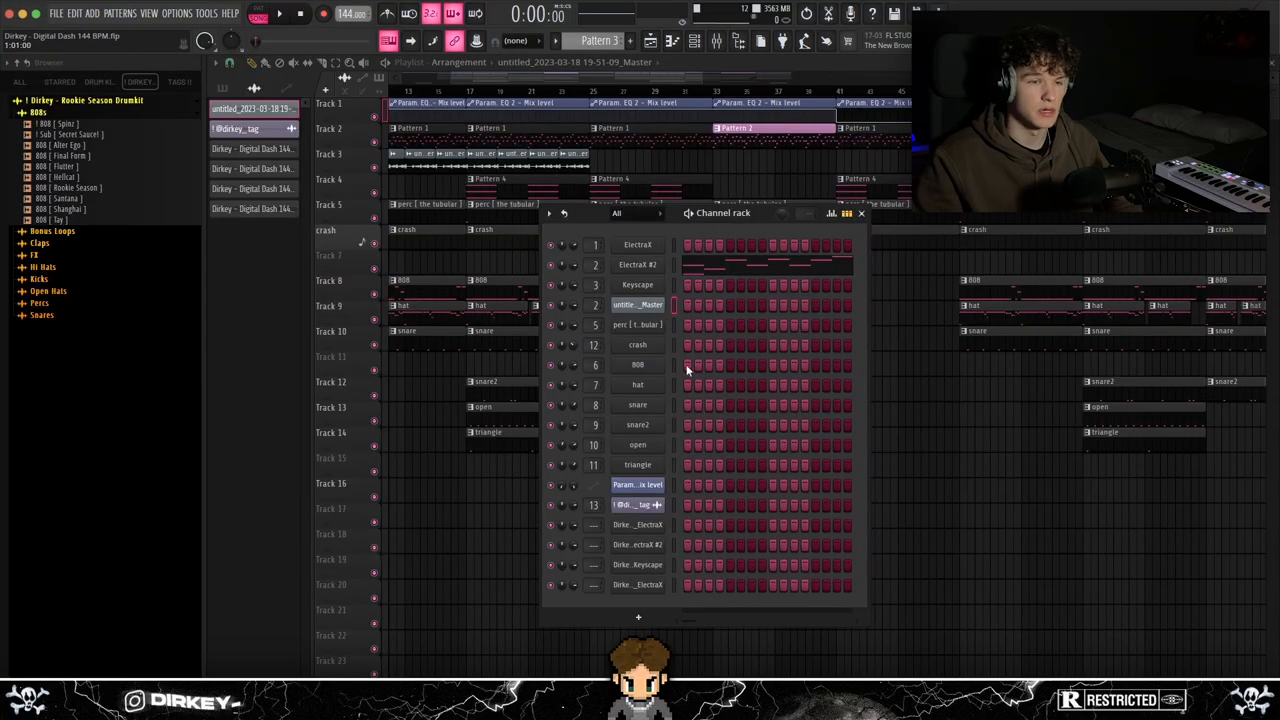
Bring up the tubular bell channel and set playback to the pattern start.
double_click(636, 284)
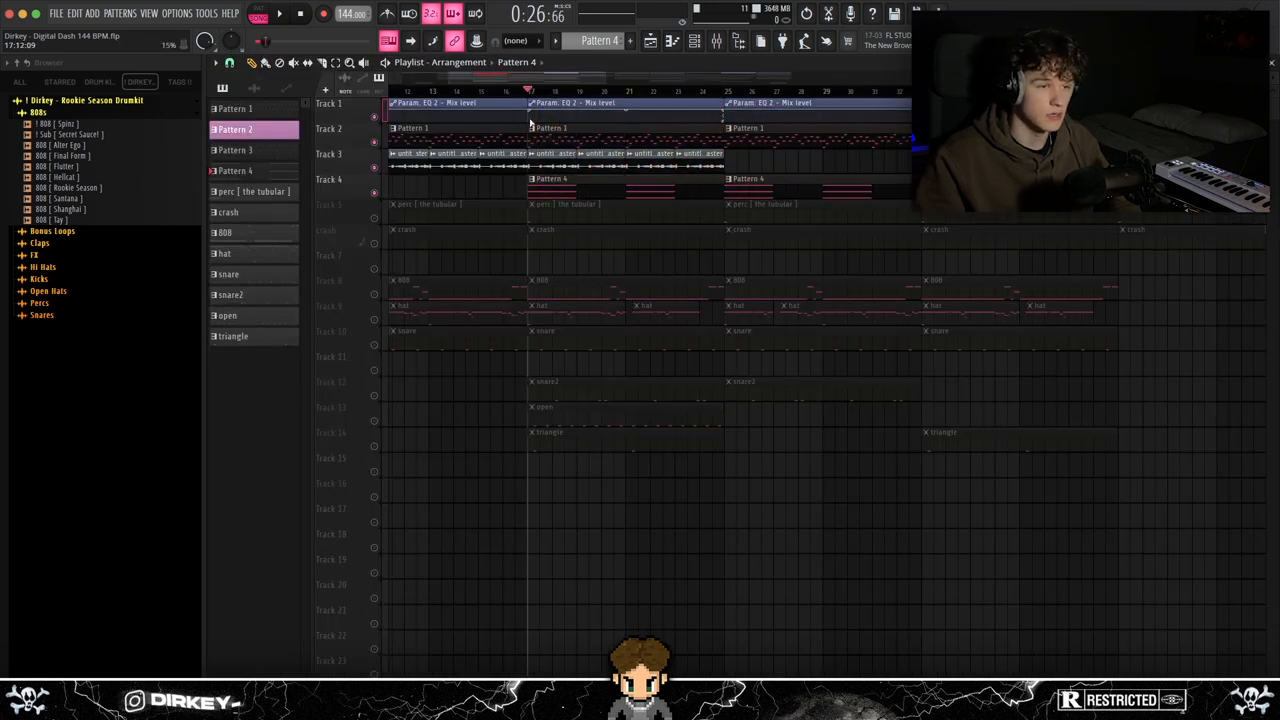
click(276, 12)
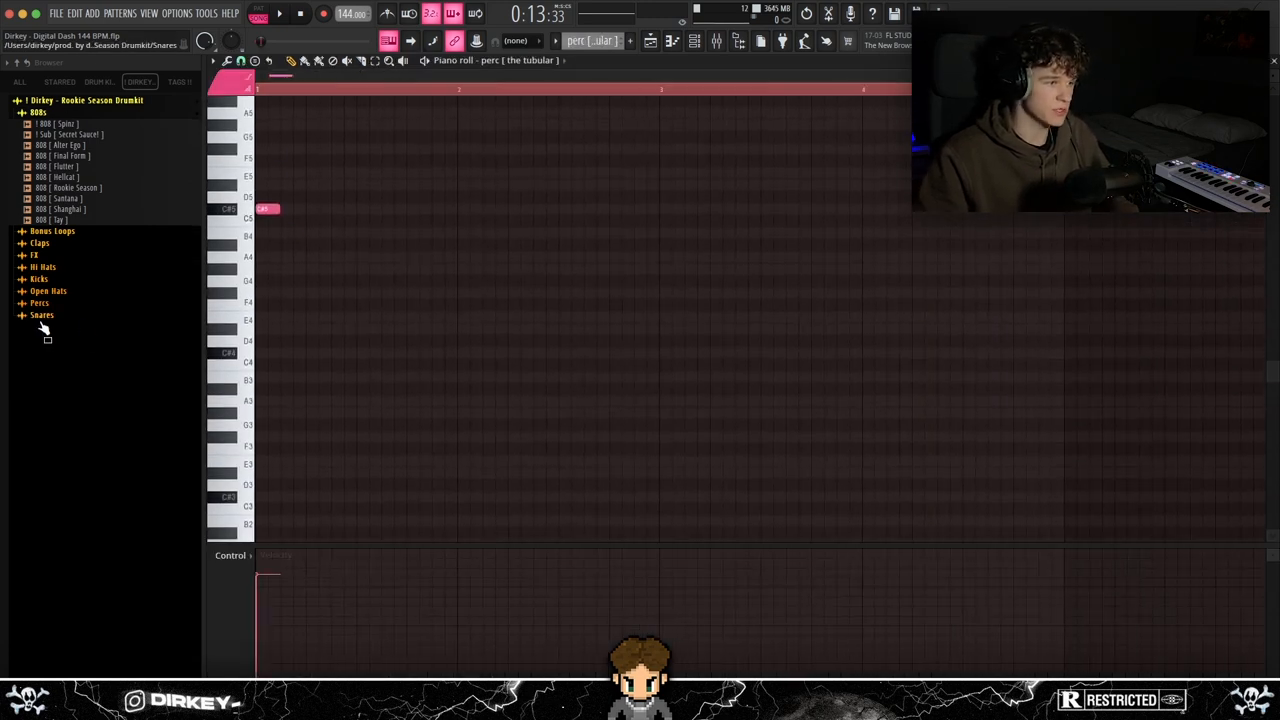
Put Fruity Delay 3 and ValhallaVintageVerb on the tubular bell insert and return to the Playlist.
click(40, 302)
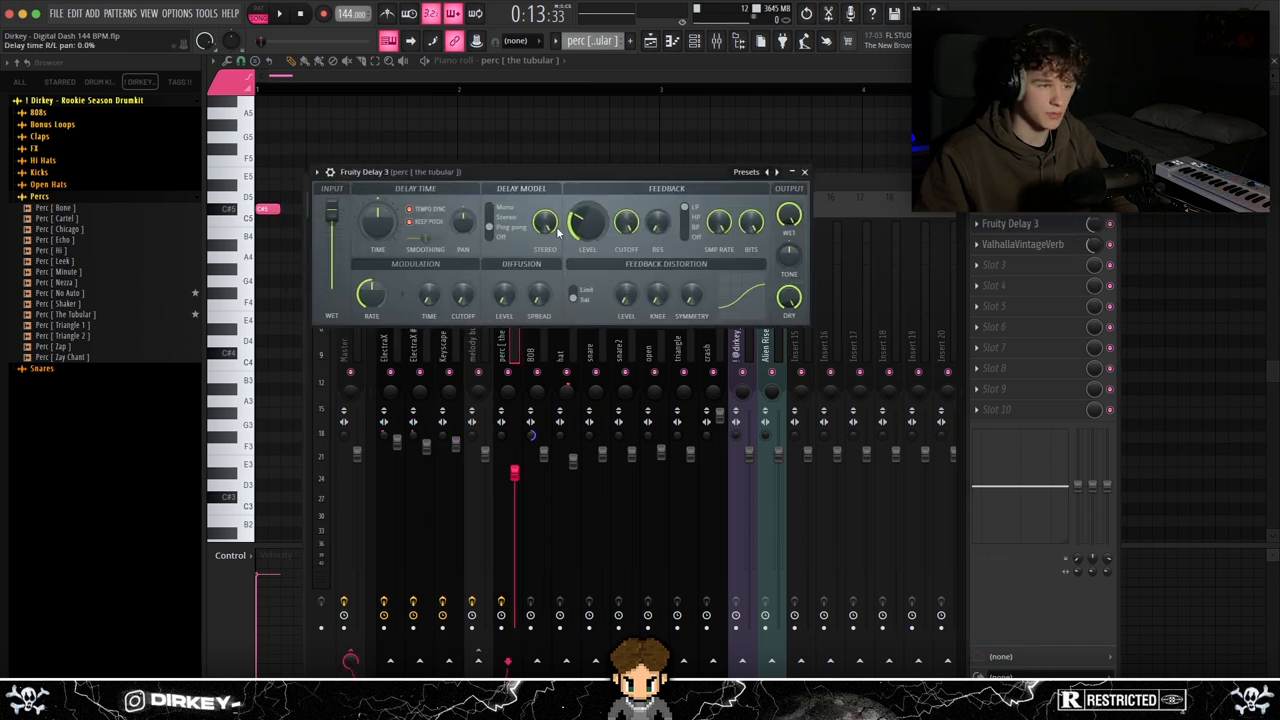
click(1022, 244)
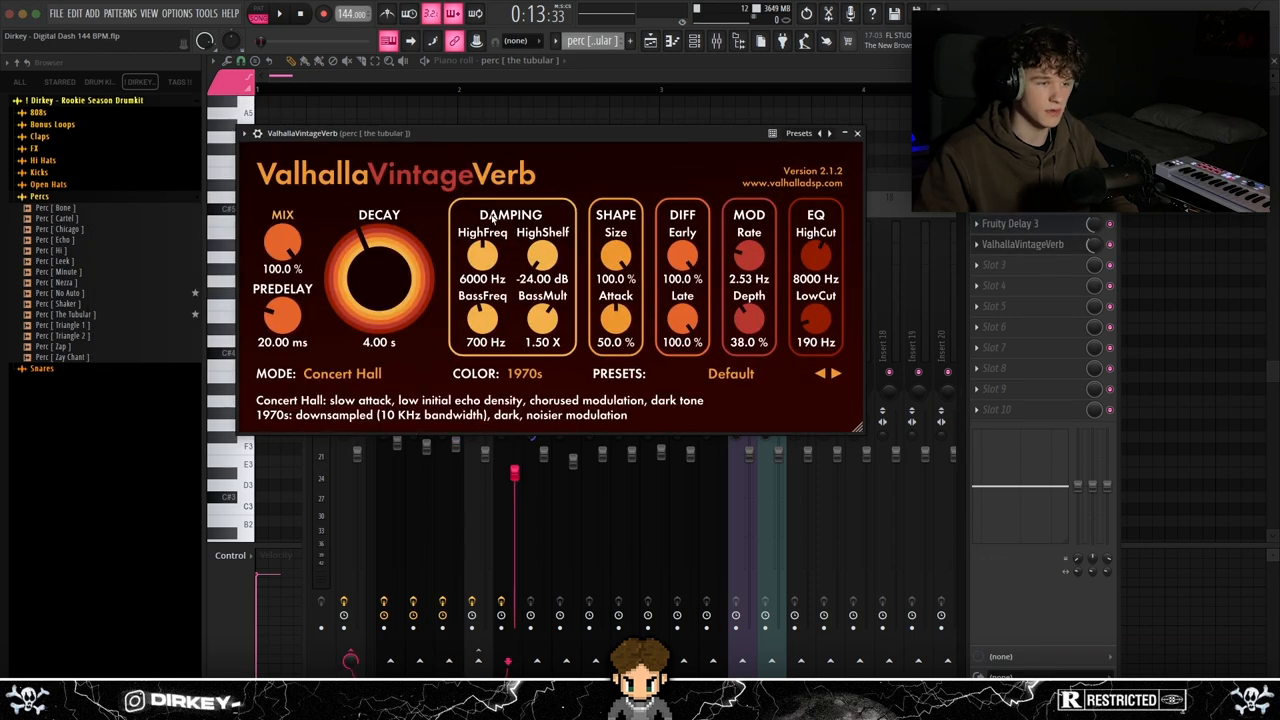
click(856, 132)
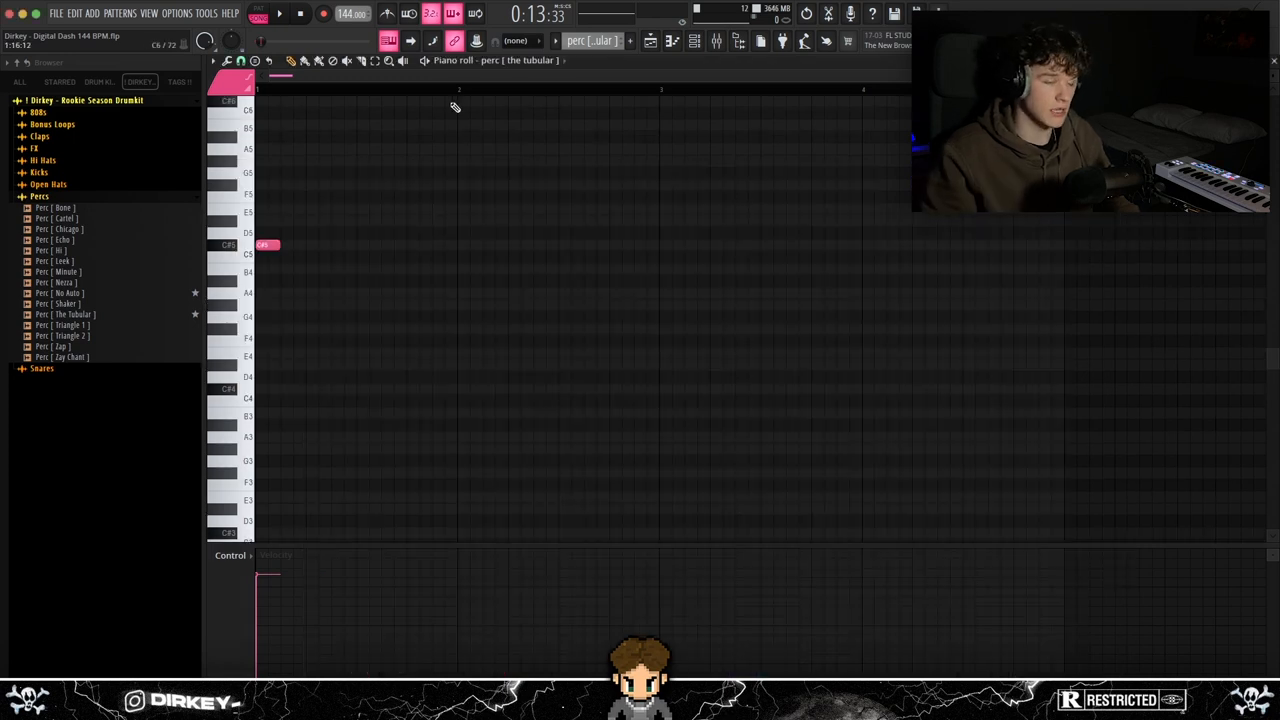
scroll(down, 3)
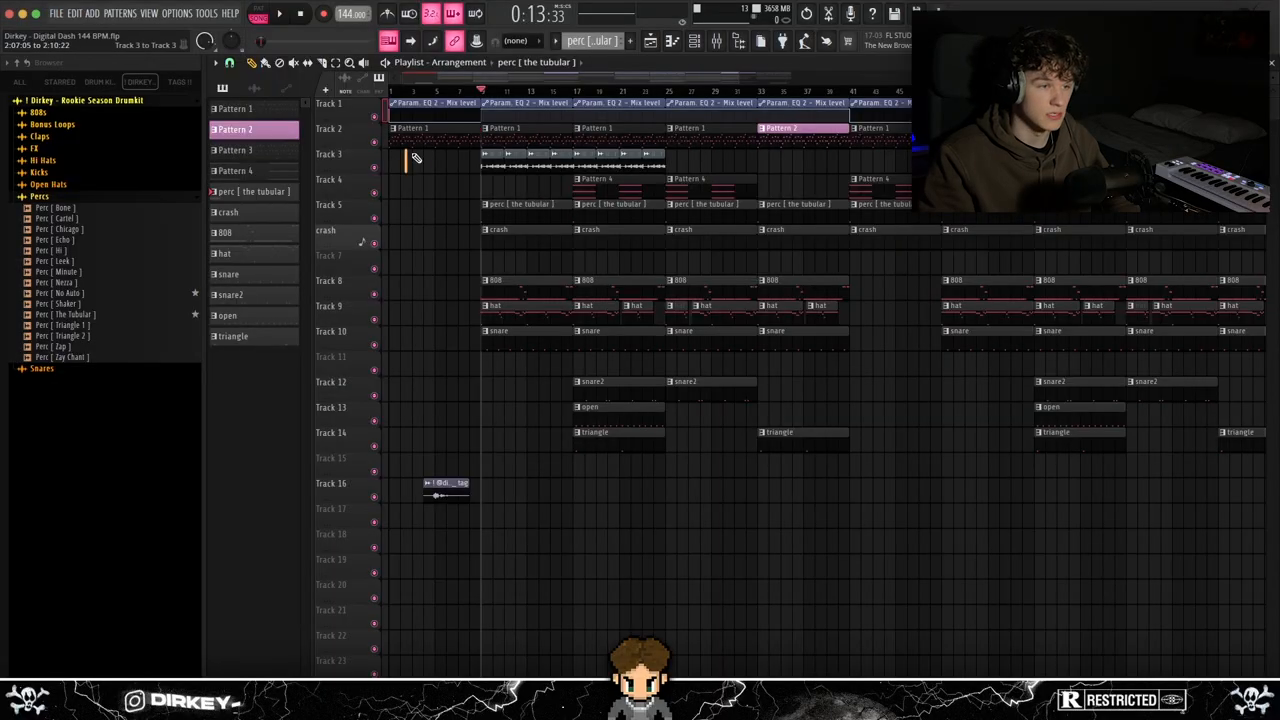
Bring Pattern 2 (Electra) into the piano roll to view its melody.
click(570, 128)
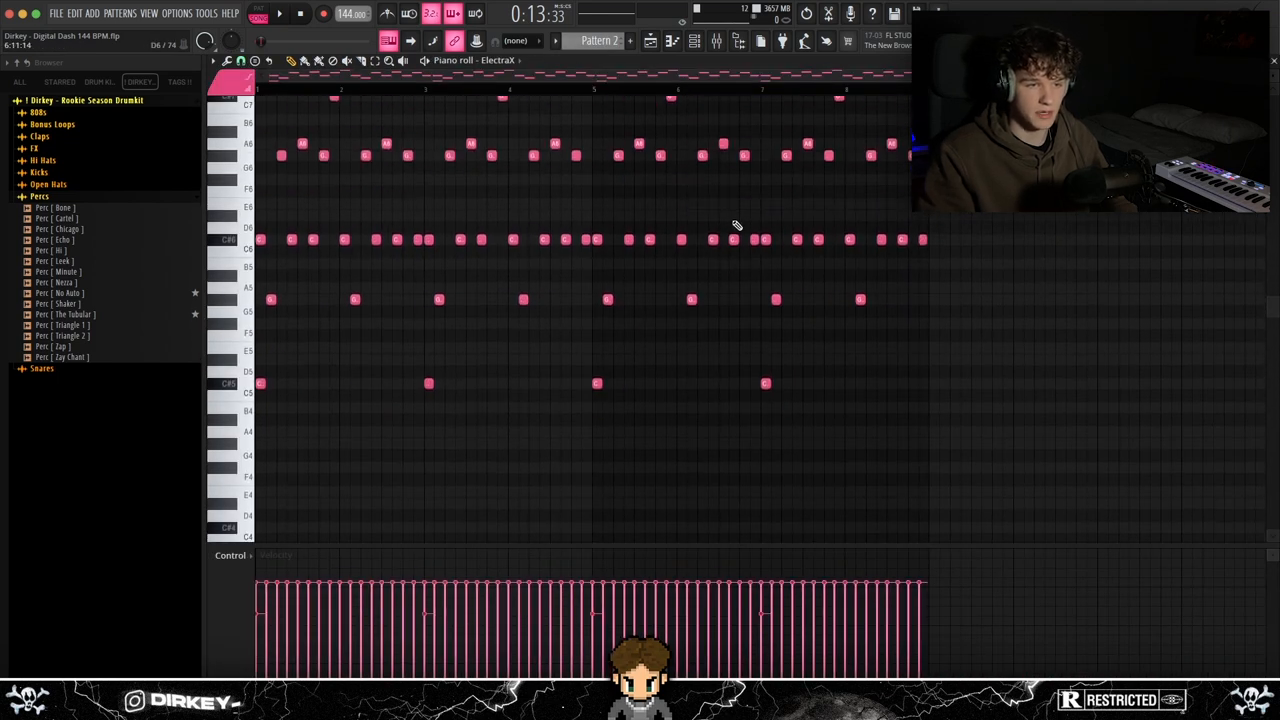
scroll(down, 3)
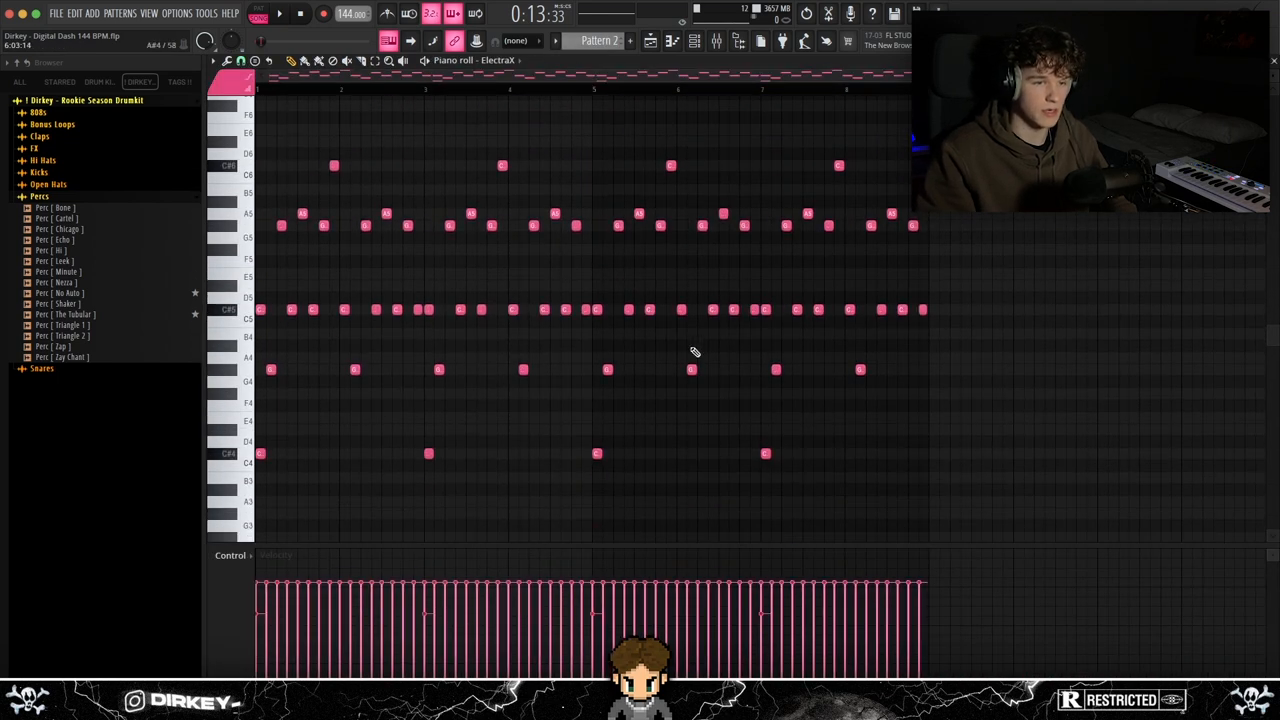
scroll(up, 3)
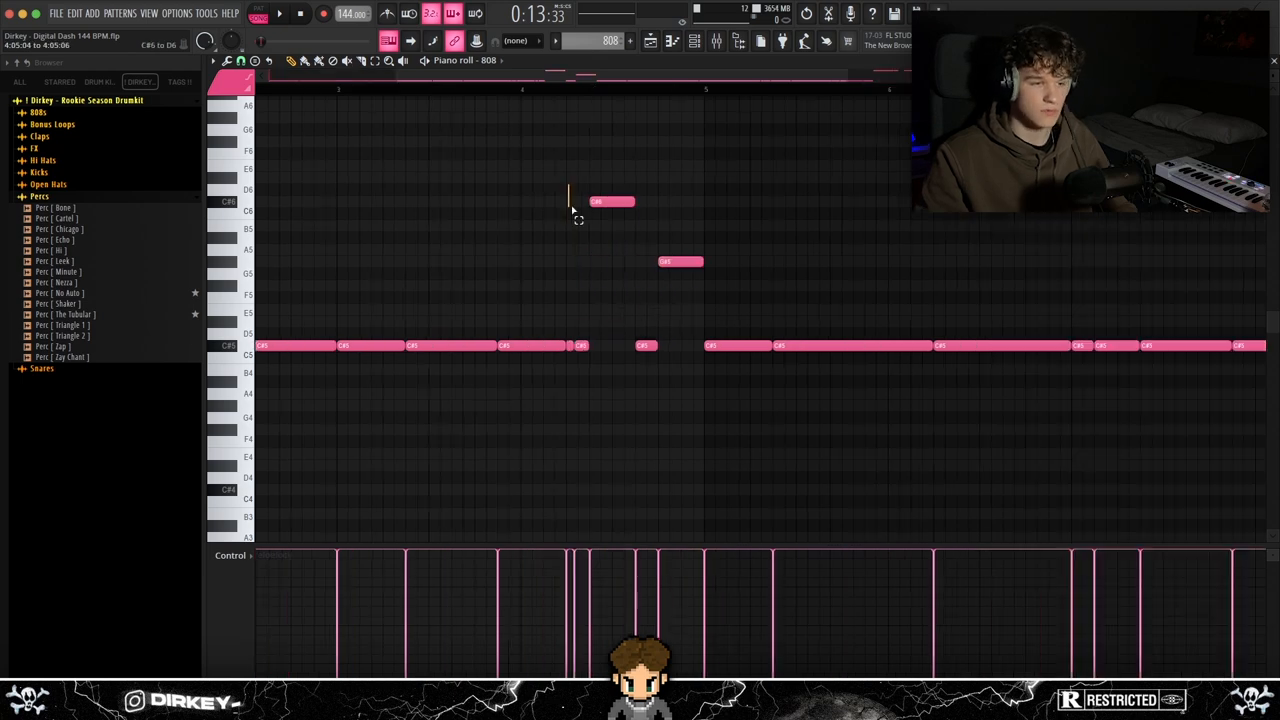
Add a higher slide note to the 808 line and move on to the snare2 pattern.
click(242, 60)
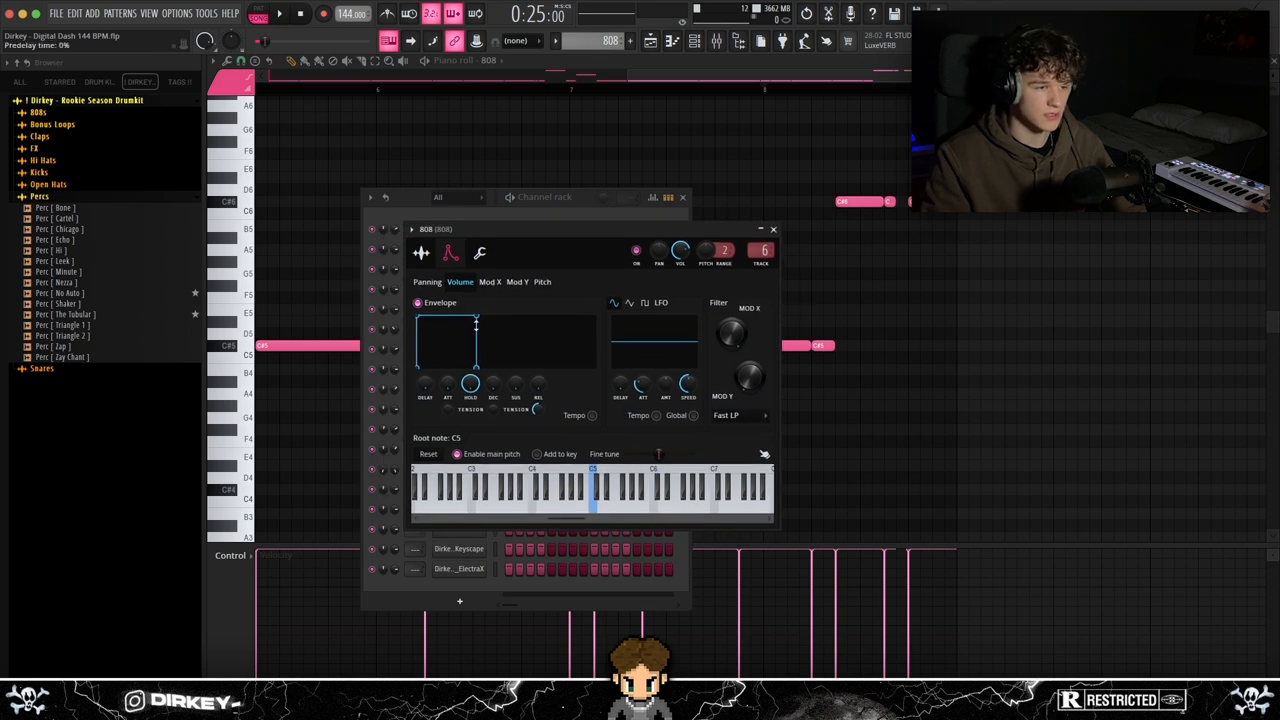
click(772, 228)
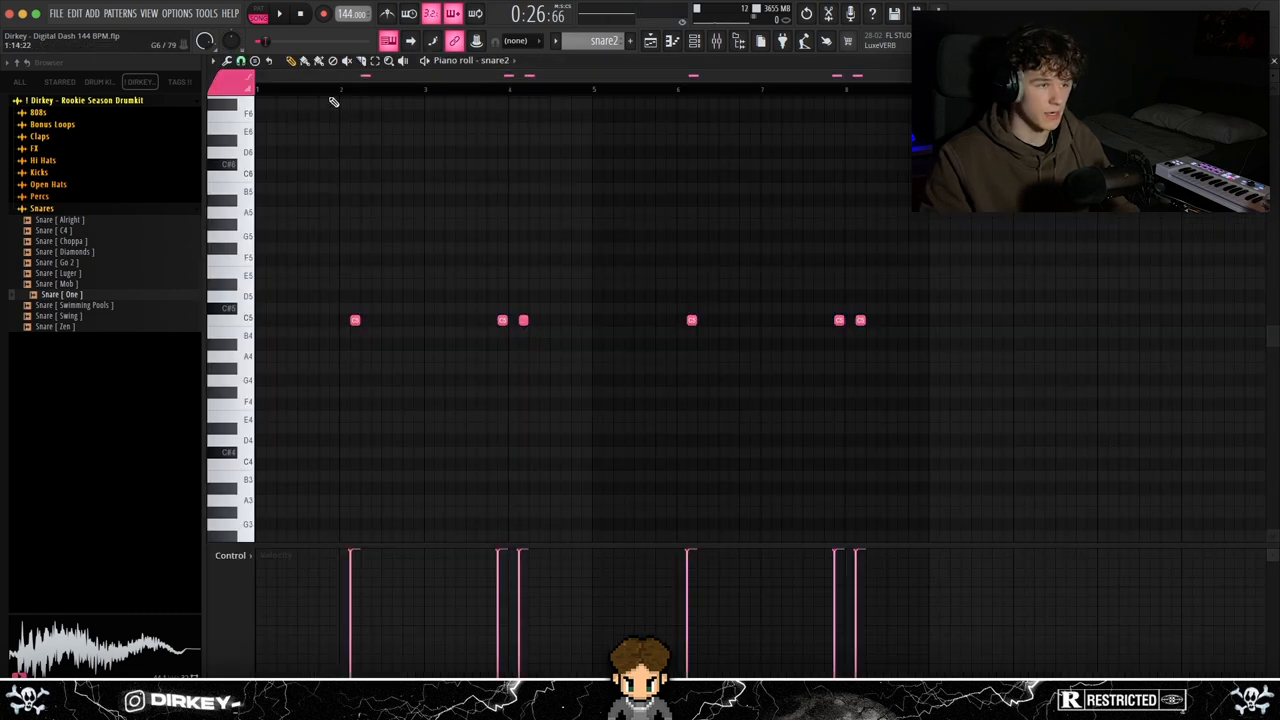
mouse_move(894, 300)
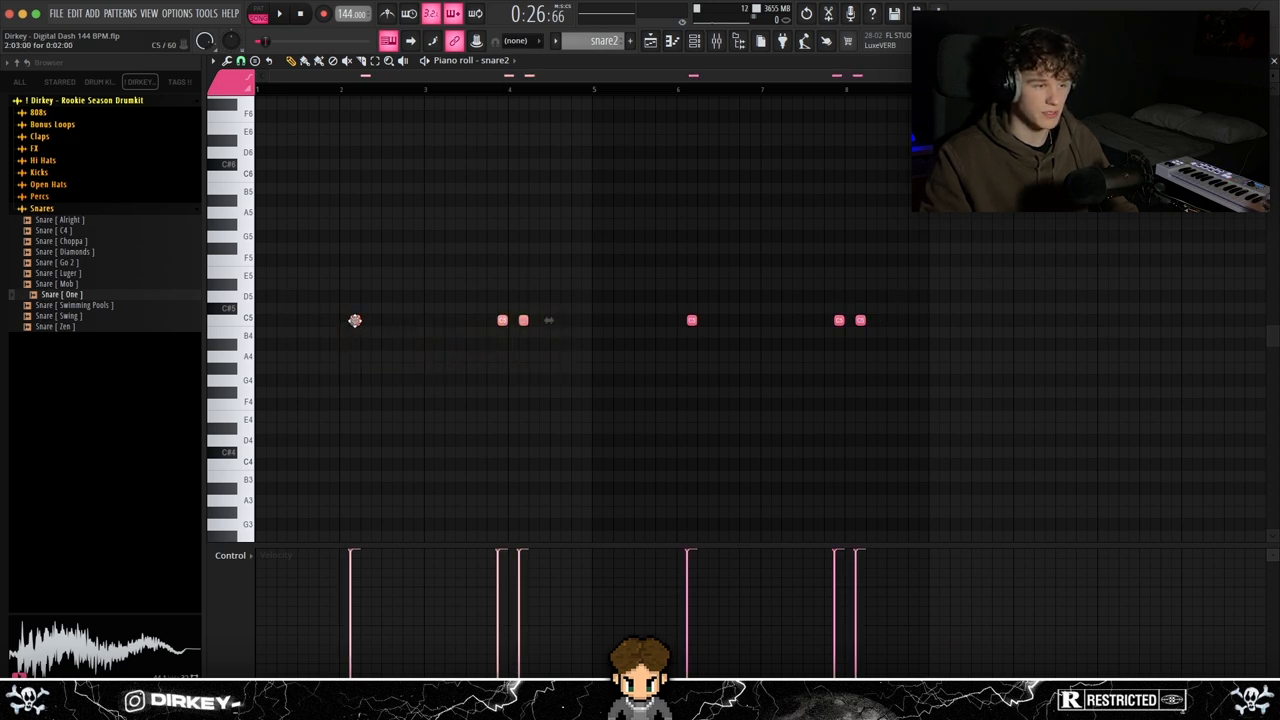
Adjust the first counter-snare hit in the snare2 pattern.
click(356, 320)
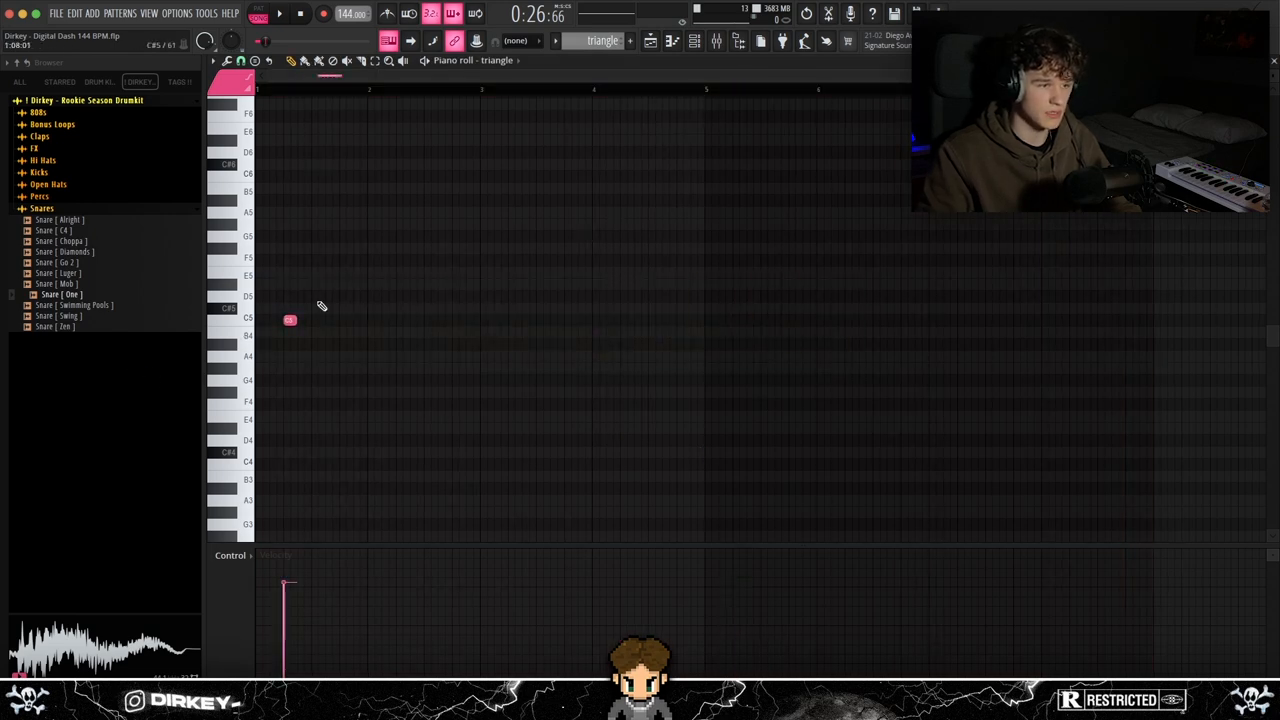
Add a triangle note at the pattern start and stop playback.
click(740, 320)
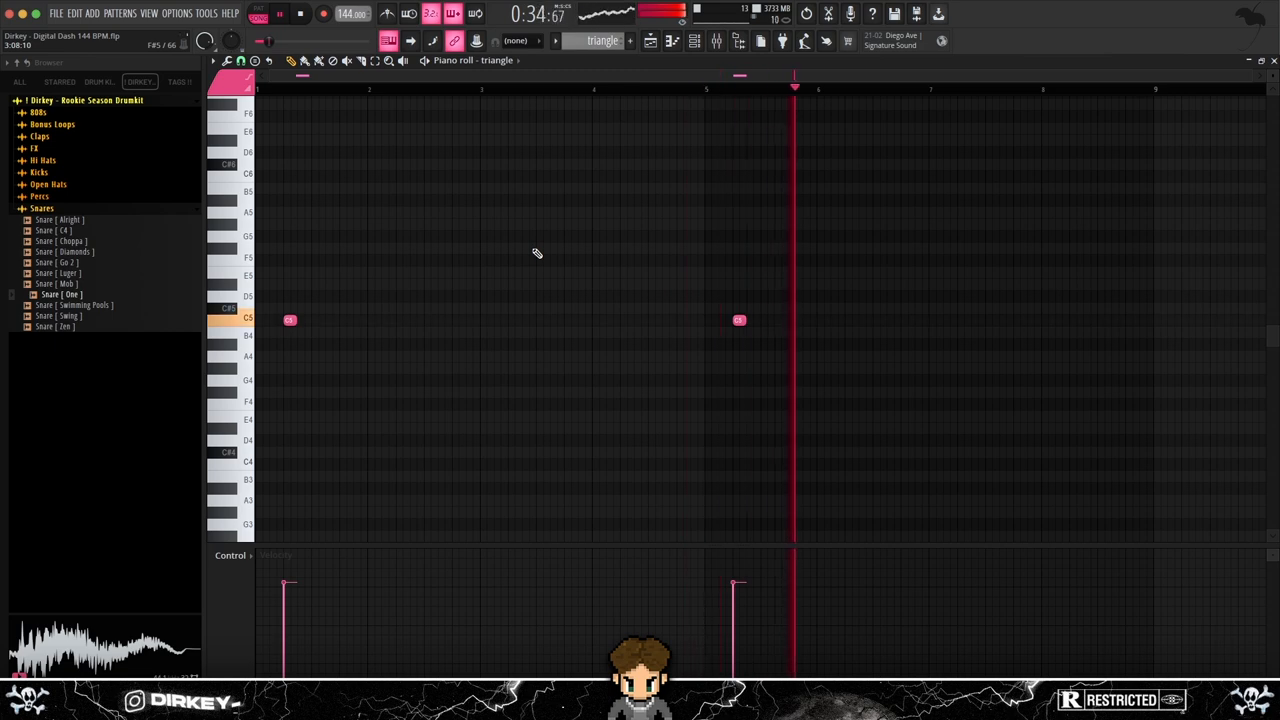
click(300, 12)
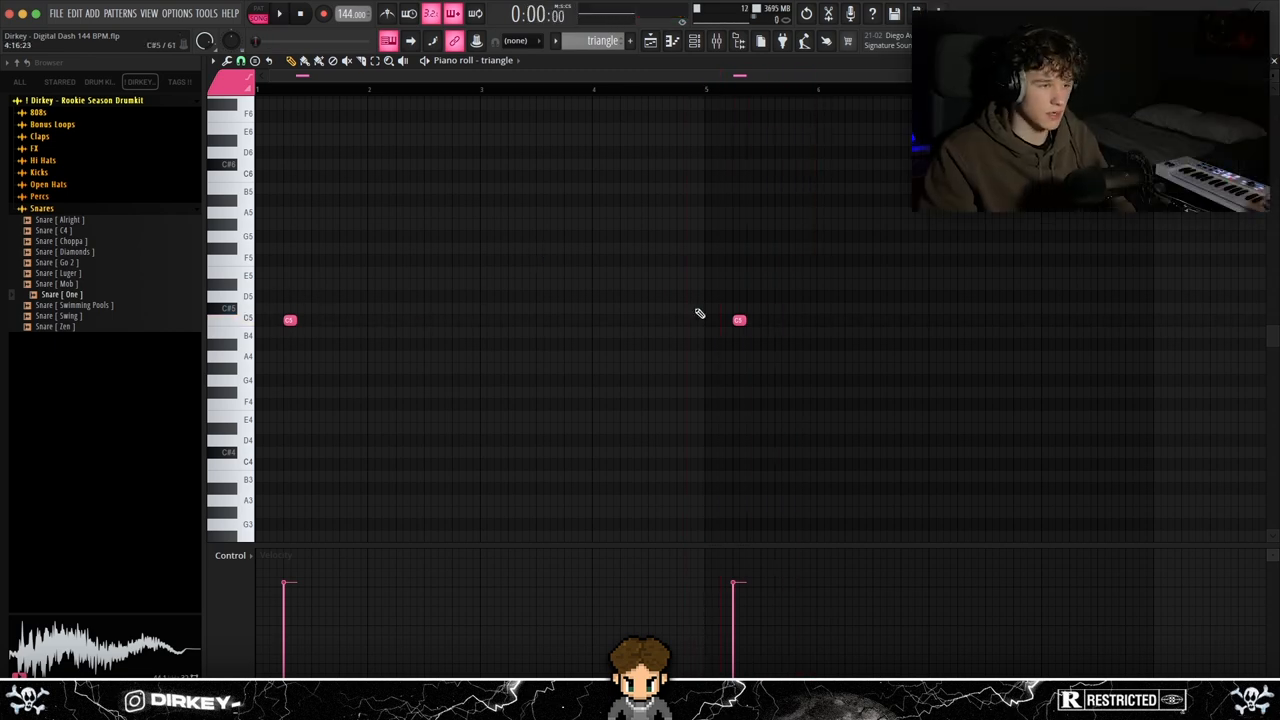